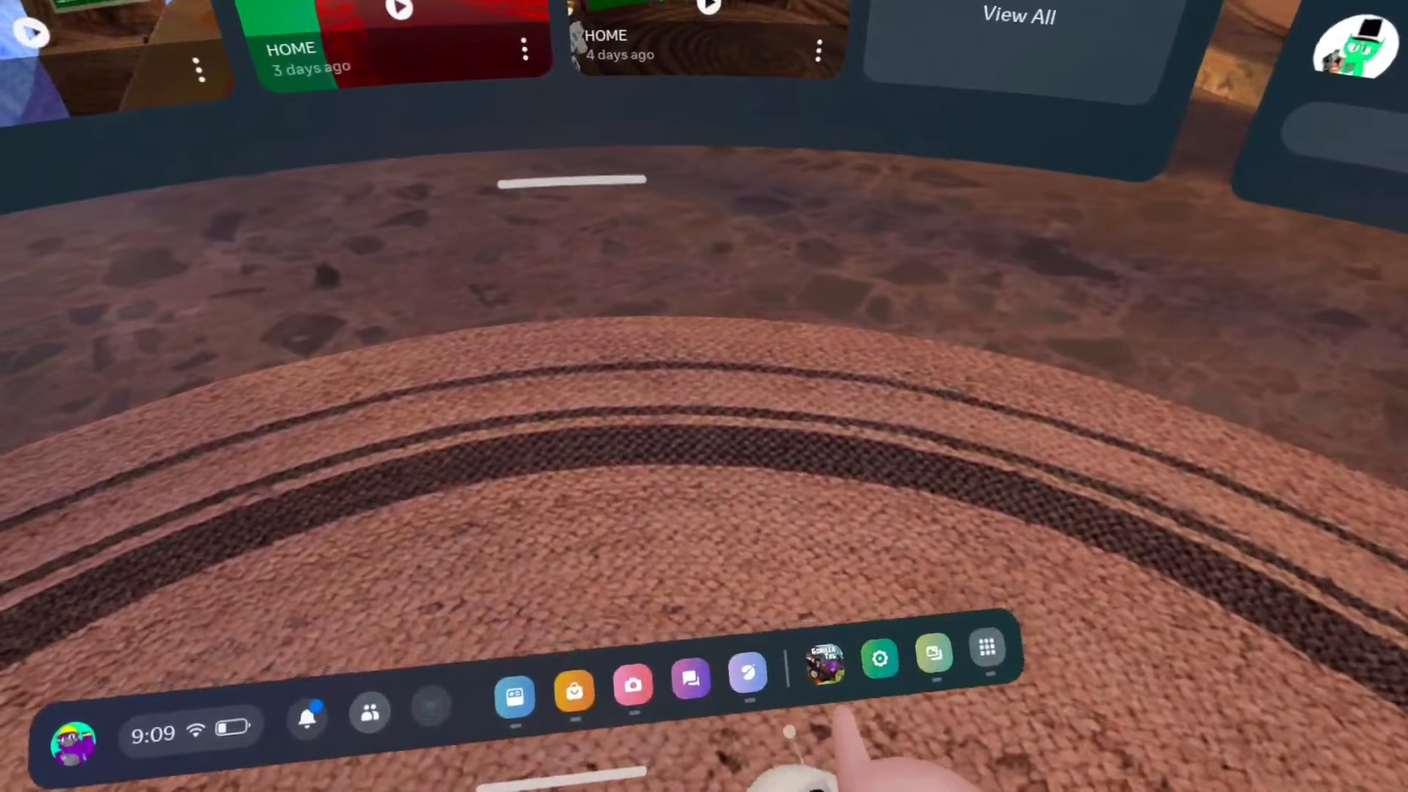
# Launch Gorilla Tag from the Quest universal menu bar, spawning in the stone cave passage
pyautogui.click(824, 656)
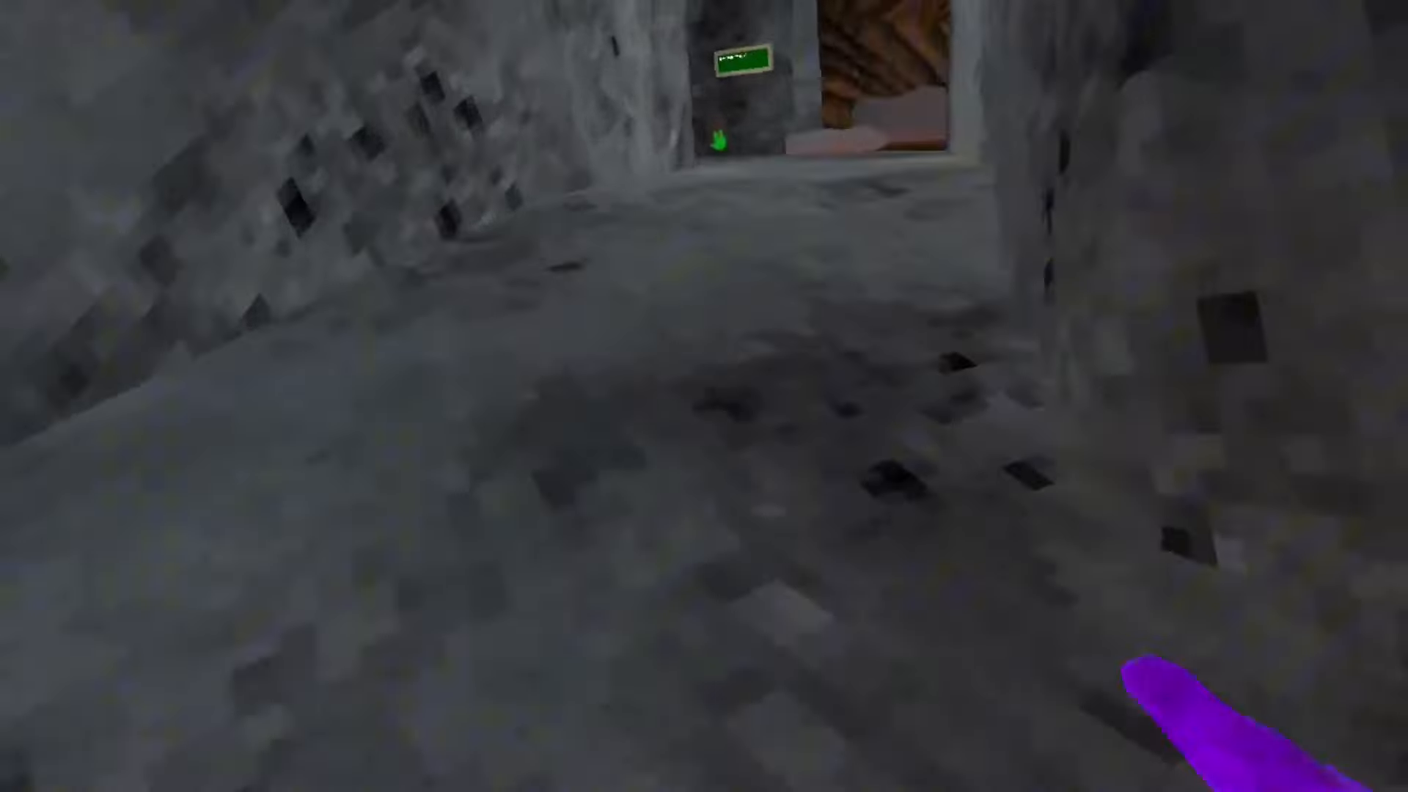